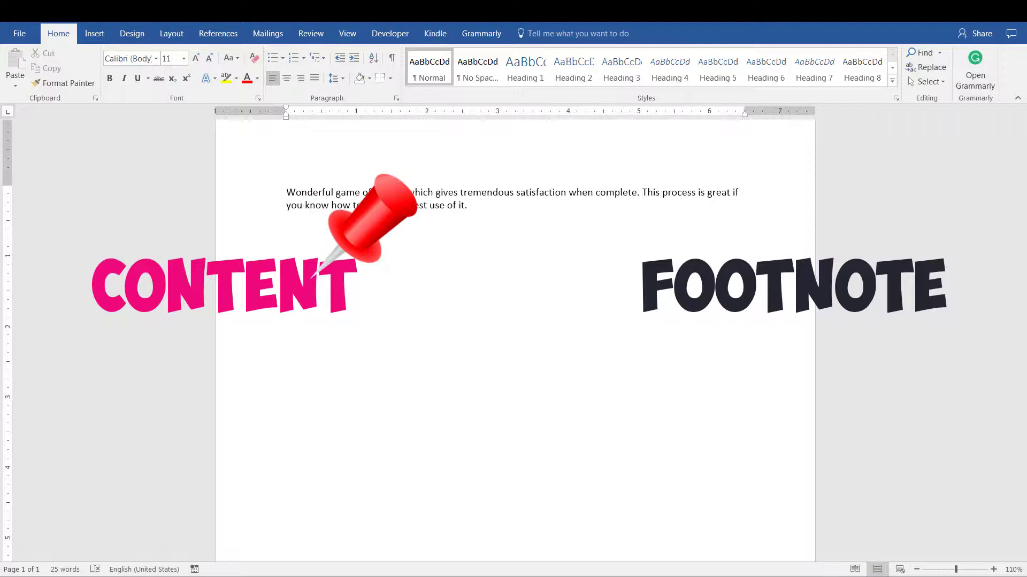
# Insert a footnote after the selected words 'when complete' and start its note text.
pyautogui.moveTo(379, 223); pyautogui.dragTo(439, 222)
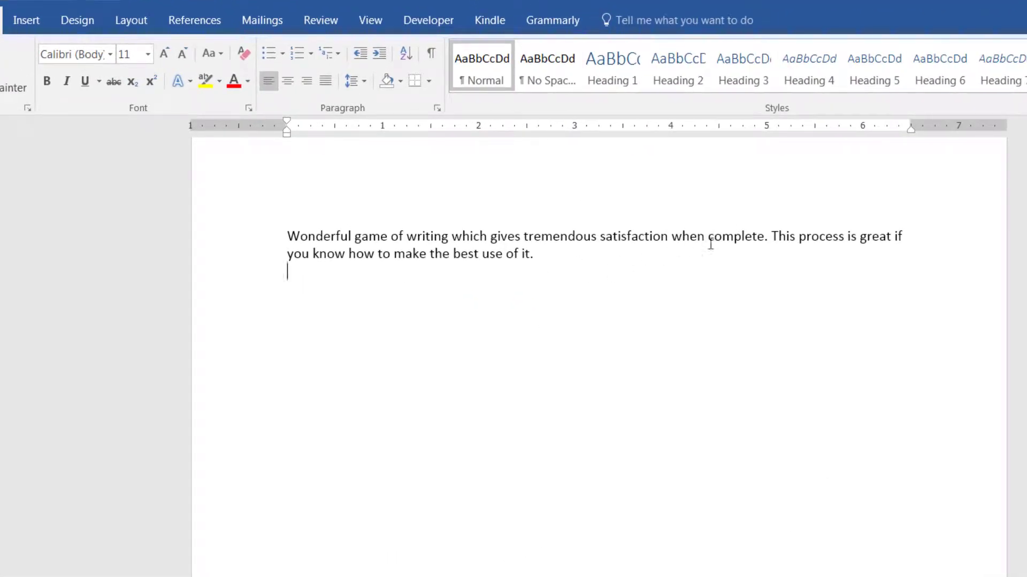
pyautogui.moveTo(670, 237); pyautogui.dragTo(764, 236)
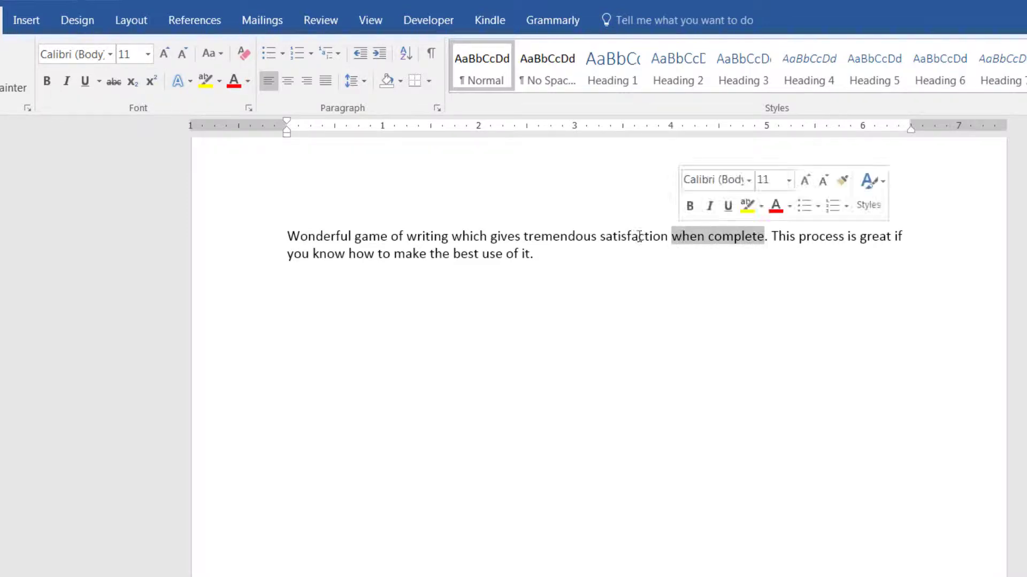
pyautogui.click(200, 24)
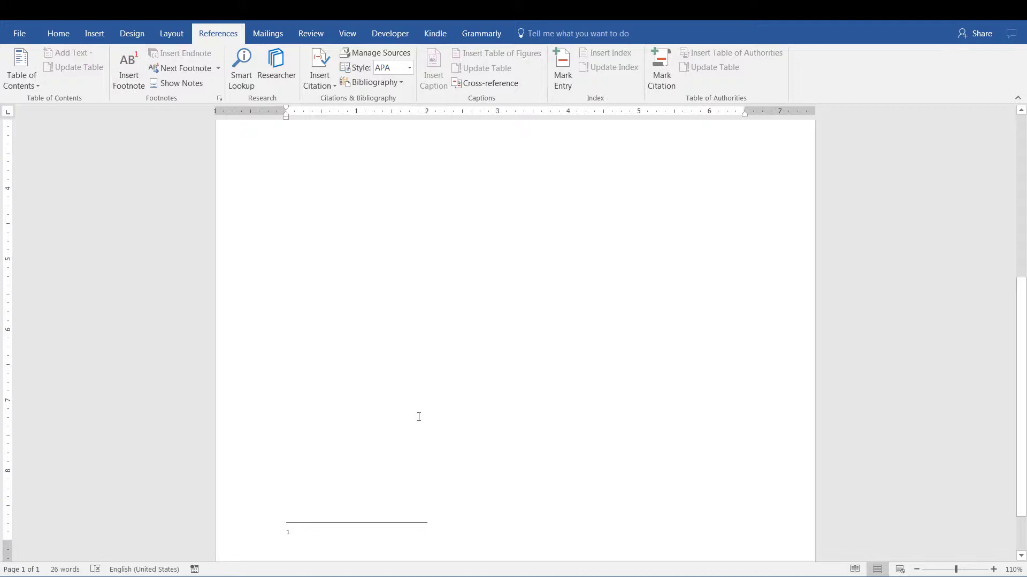
pyautogui.write('a')
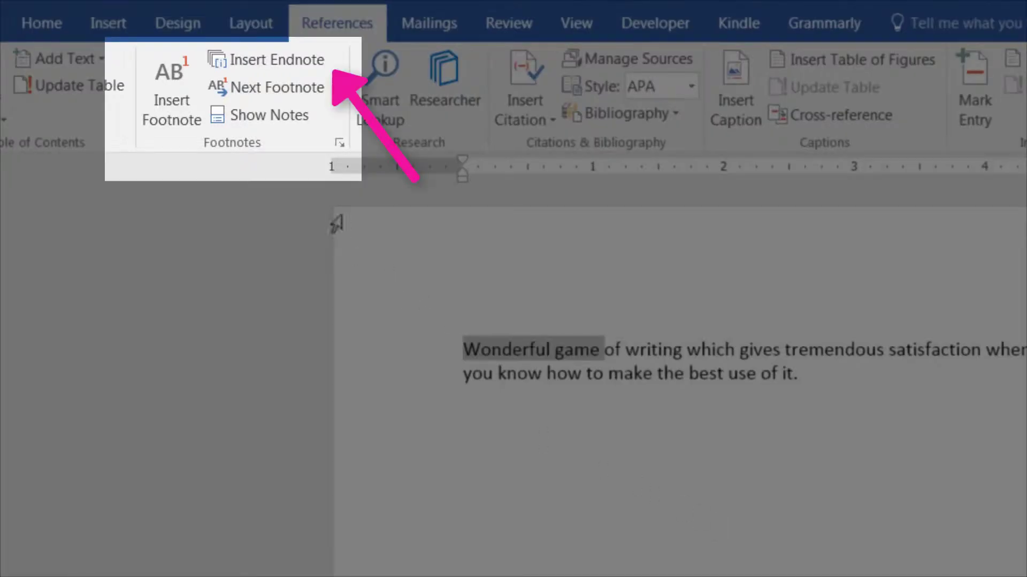
pyautogui.moveTo(267, 60)
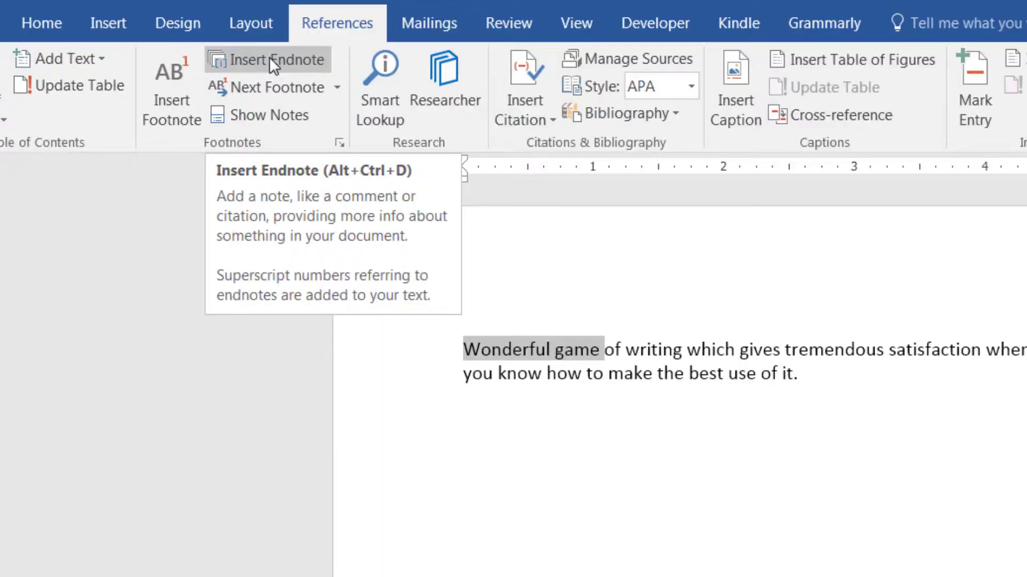
# Insert an endnote after 'Wonderful game' via References > Insert Endnote.
pyautogui.click(267, 60)
pyautogui.write('Add endnotes here.')
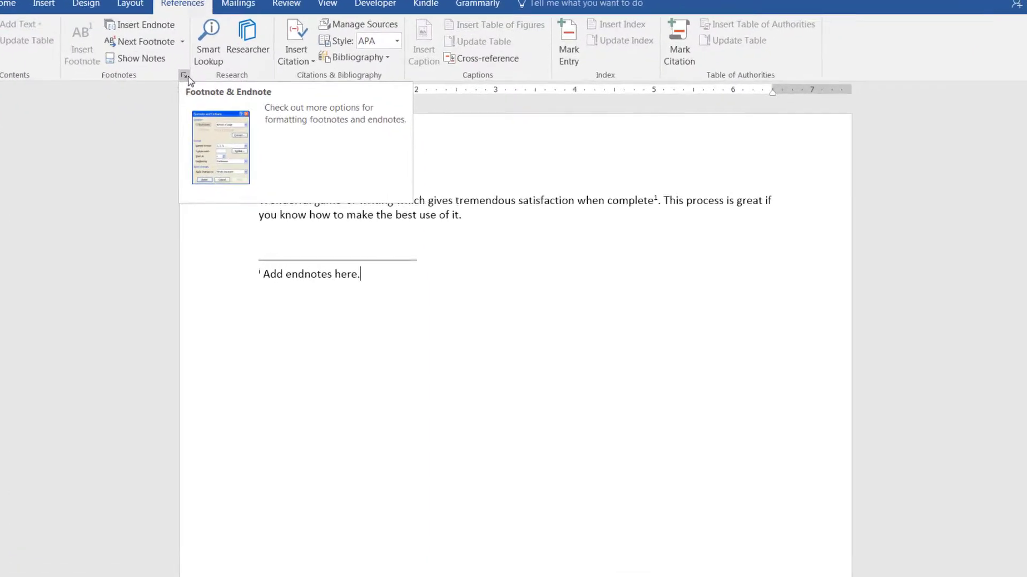
# Show the Footnote and Endnote dialog and the Endnotes location choices.
pyautogui.click(185, 74)
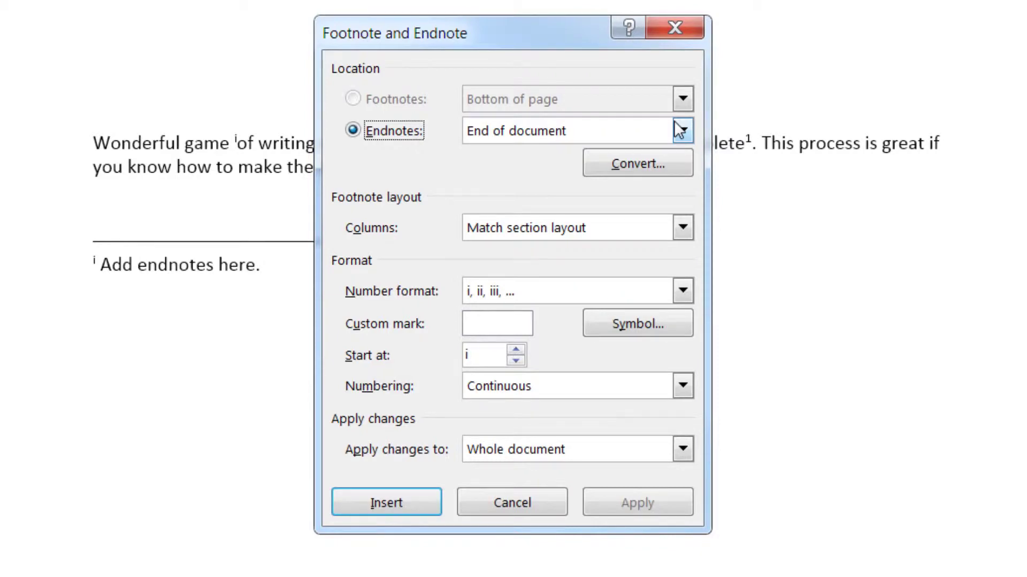
pyautogui.click(386, 503)
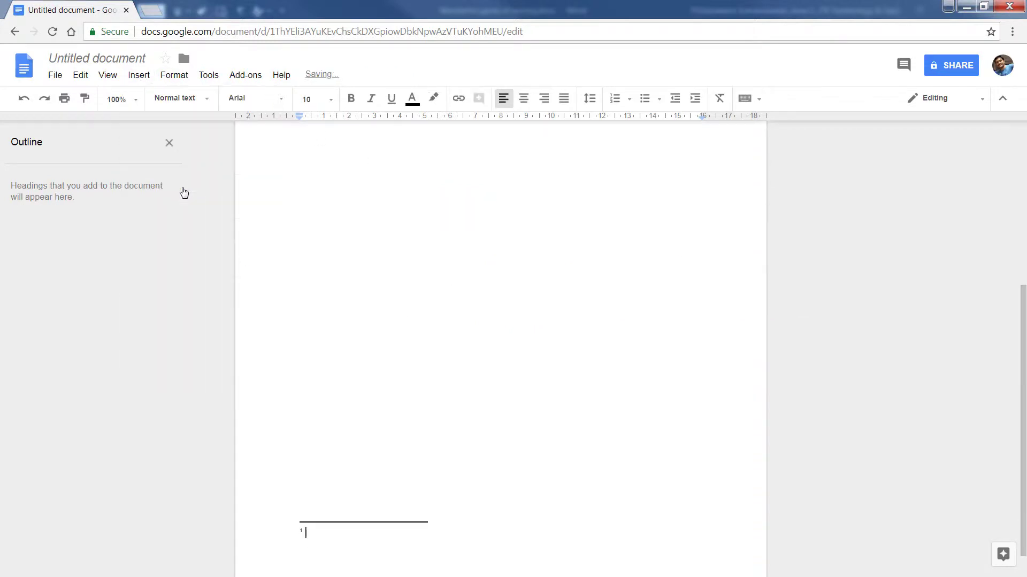
# Write 'Add footnotes' as the Google Docs footnote text.
pyautogui.write('Add footnotes')
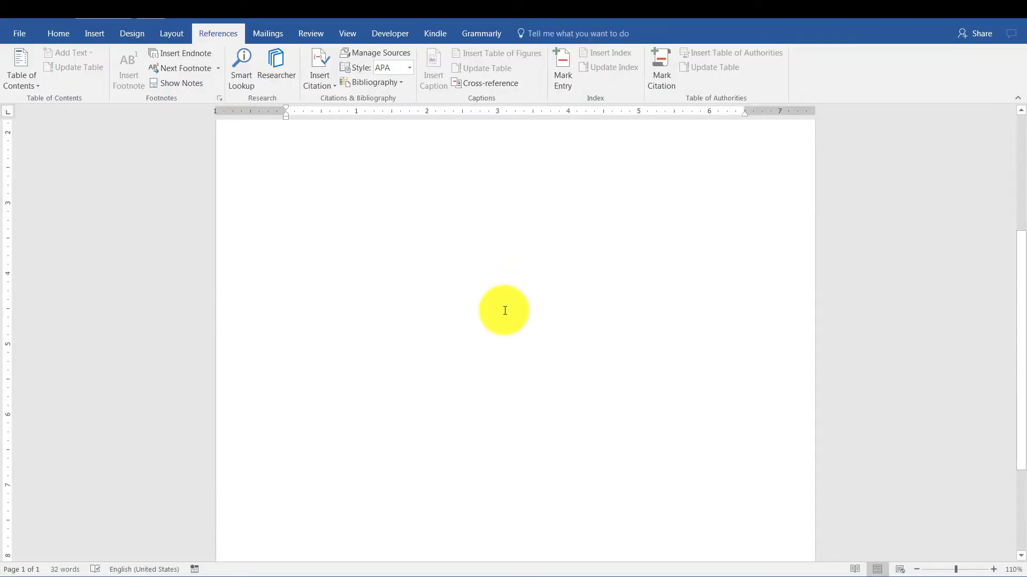
pyautogui.click(128, 68)
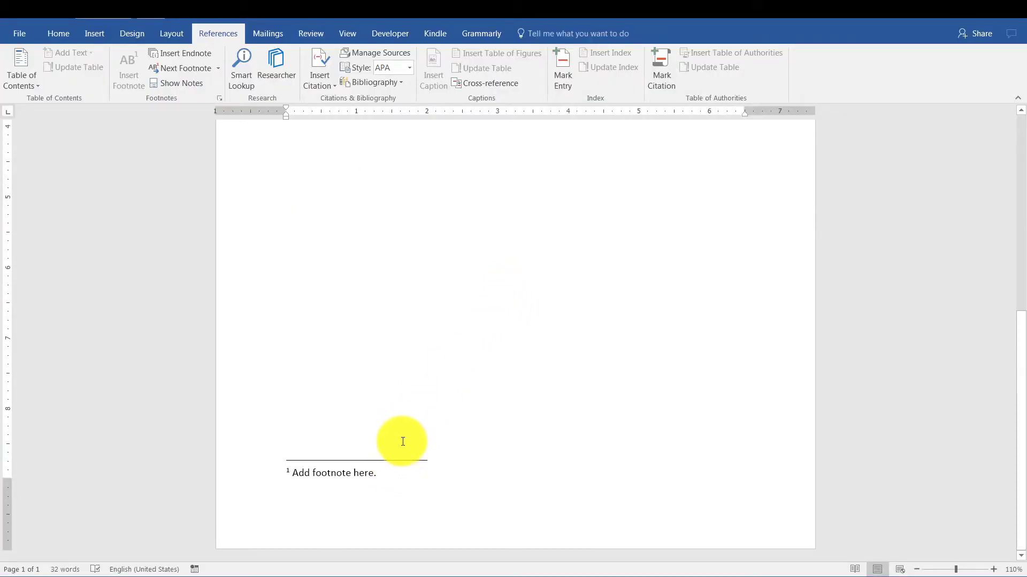
pyautogui.click(185, 53)
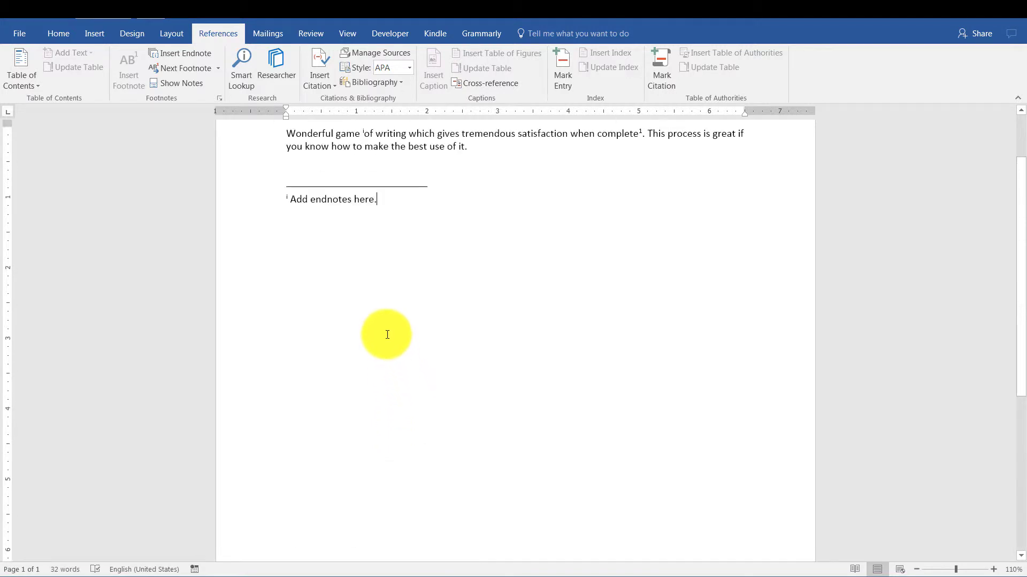
pyautogui.scroll(-3)
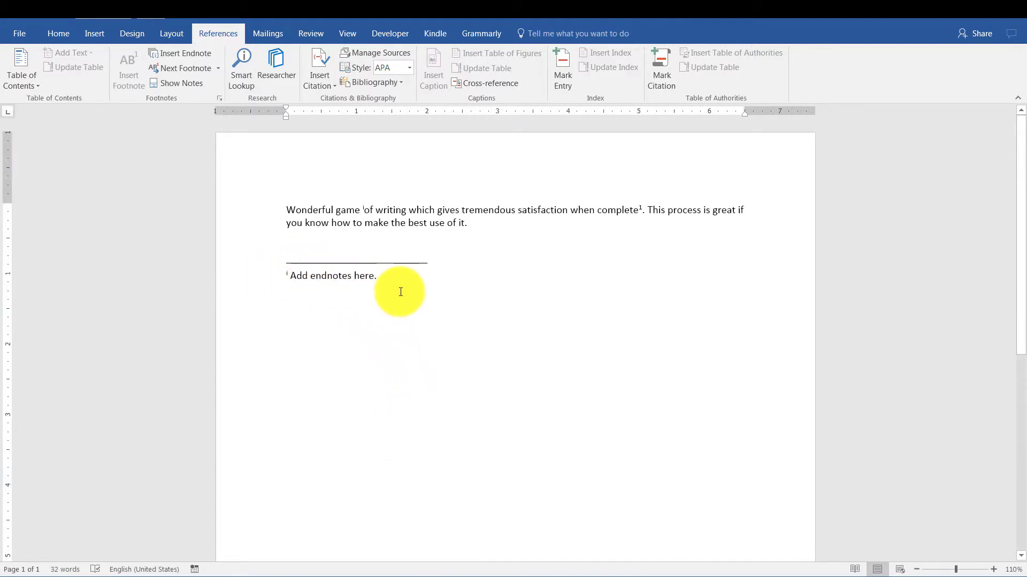
pyautogui.moveTo(413, 255)
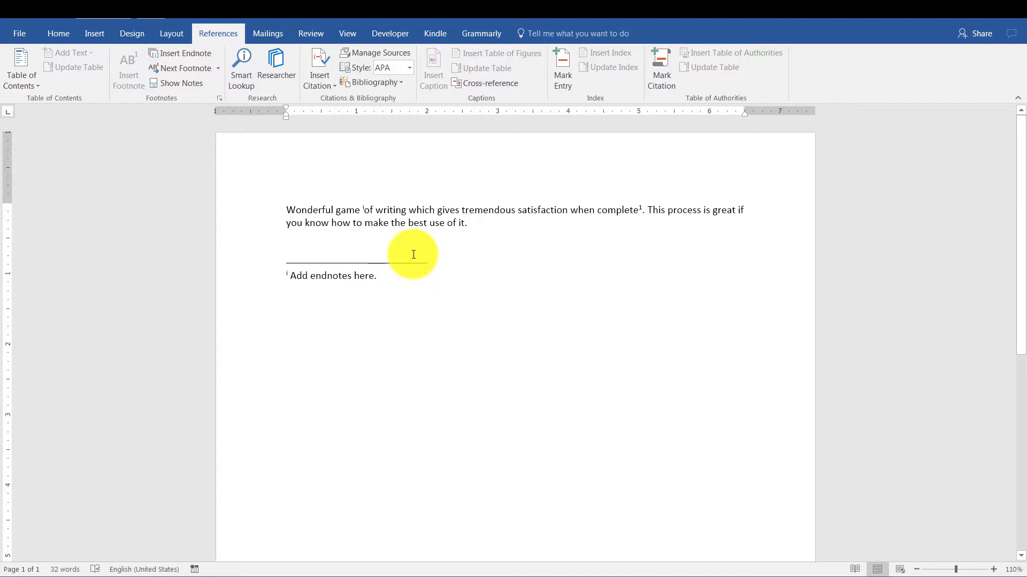
pyautogui.click(376, 276)
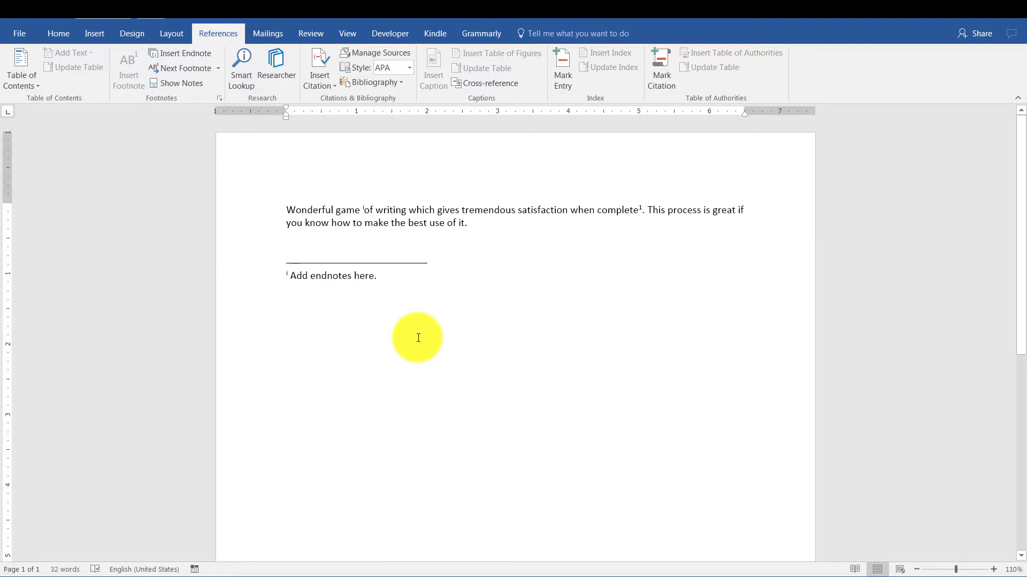
pyautogui.click(376, 275)
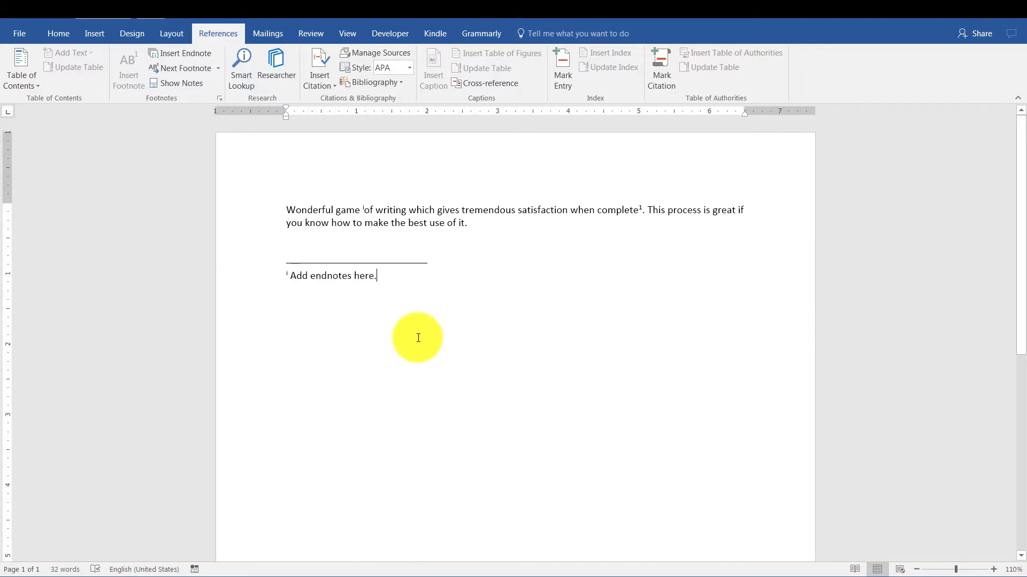